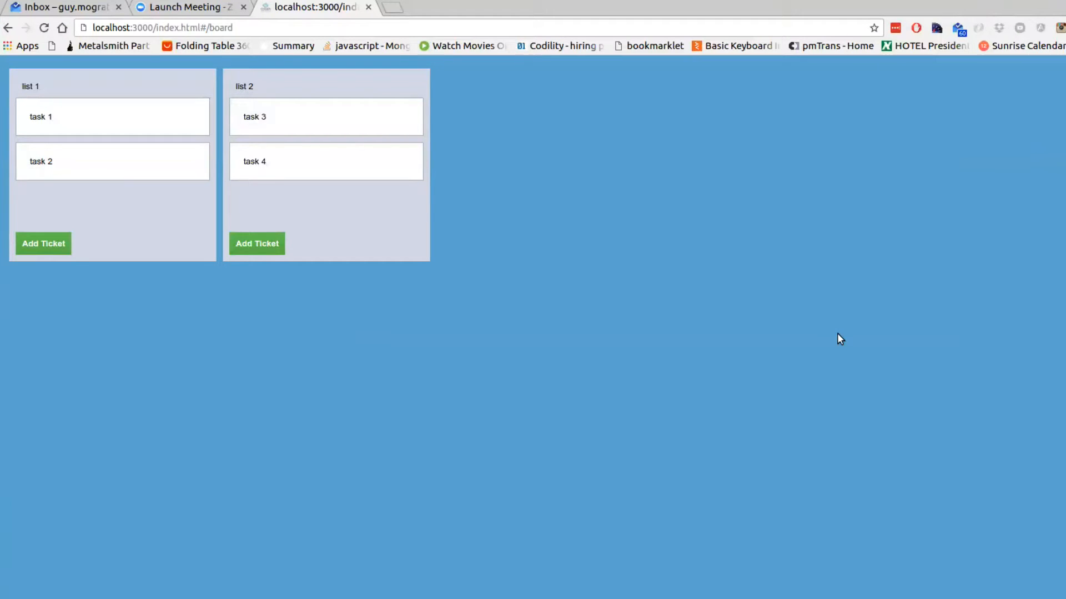
{"action": "mouse_move", "coordinate": [588, 172]}
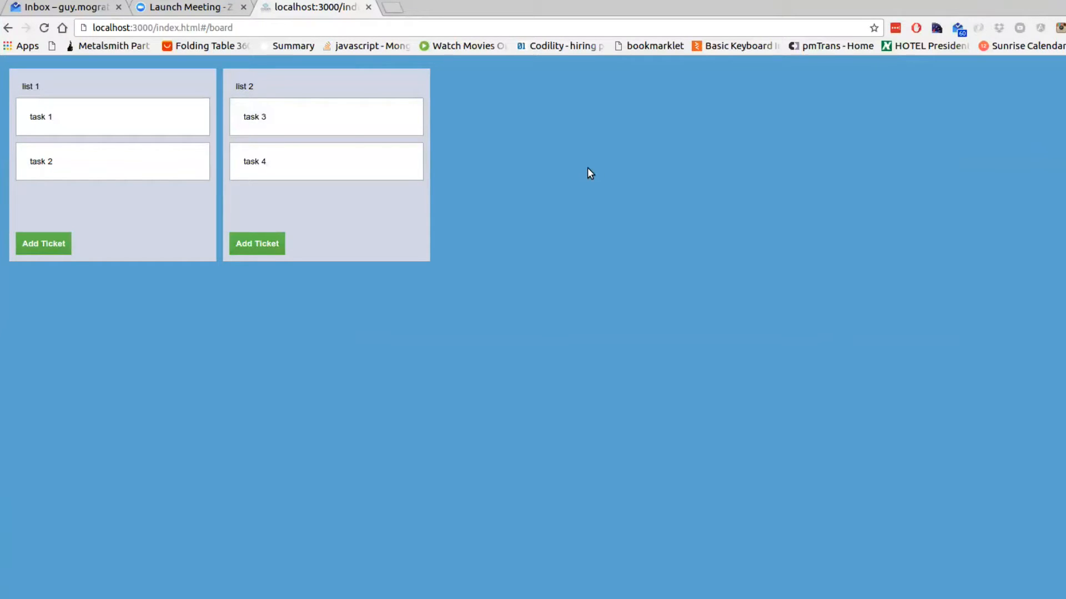
{"action": "mouse_move", "coordinate": [591, 188]}
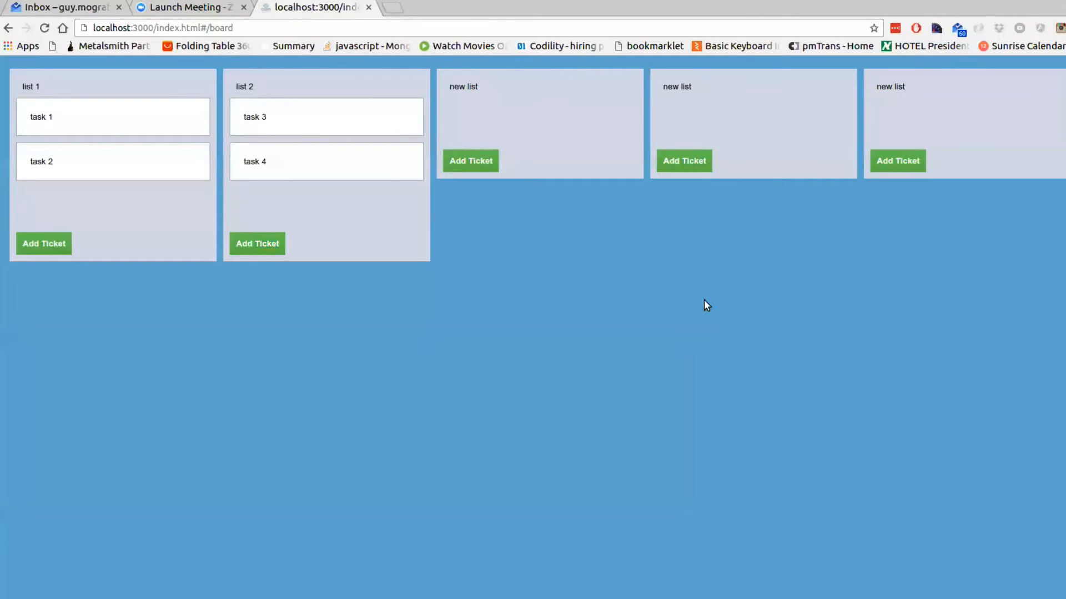
{"action": "mouse_move", "coordinate": [397, 302]}
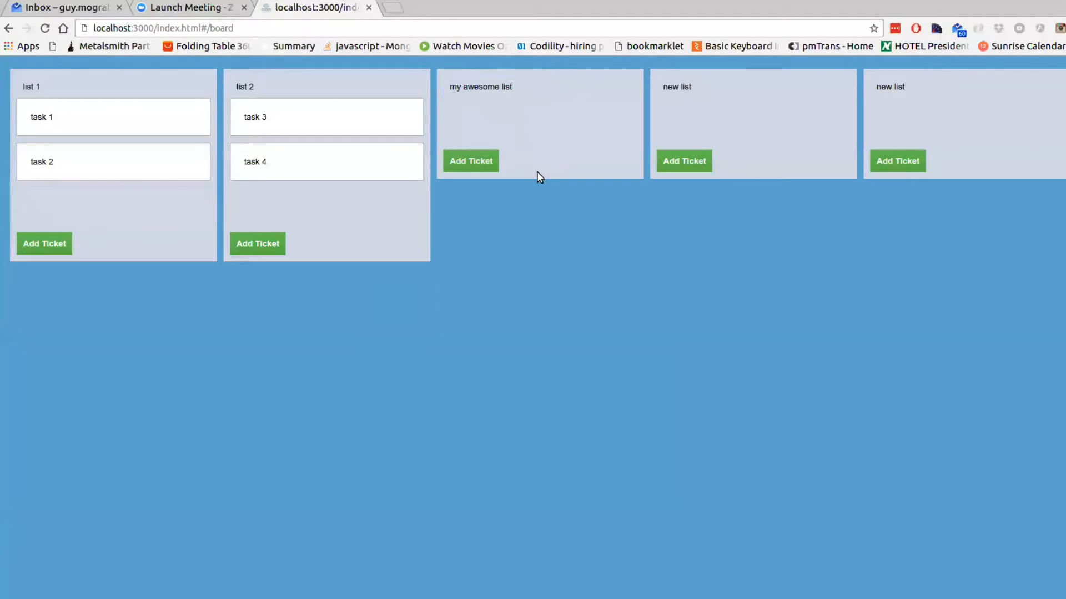
{"action": "mouse_move", "coordinate": [486, 173]}
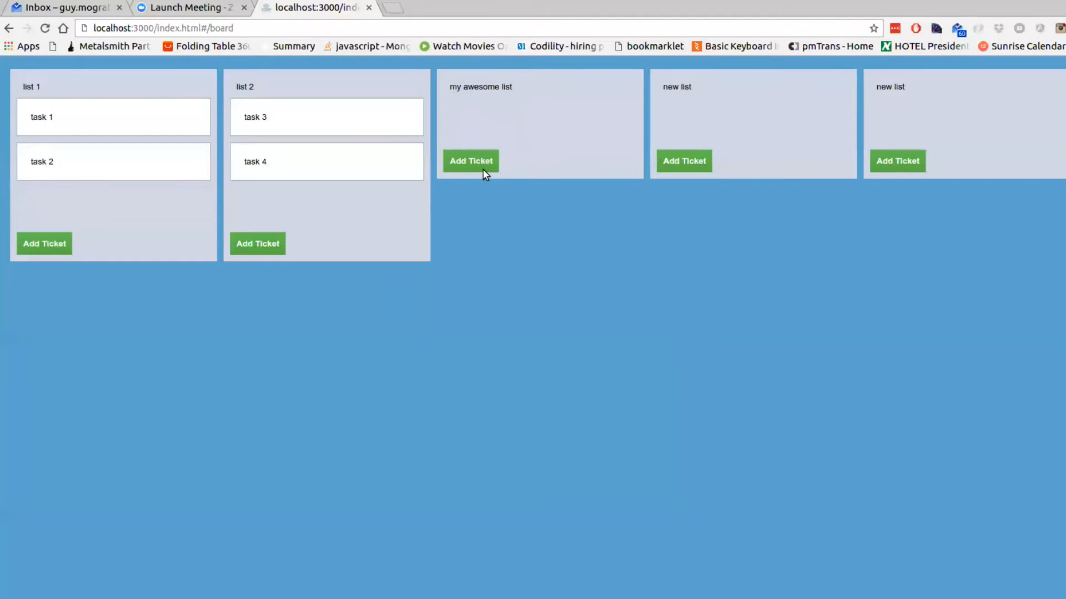
Add tickets 'record a session' and 'explain about the board' to 'my awesome list'.
{"action": "left_click", "coordinate": [471, 161]}
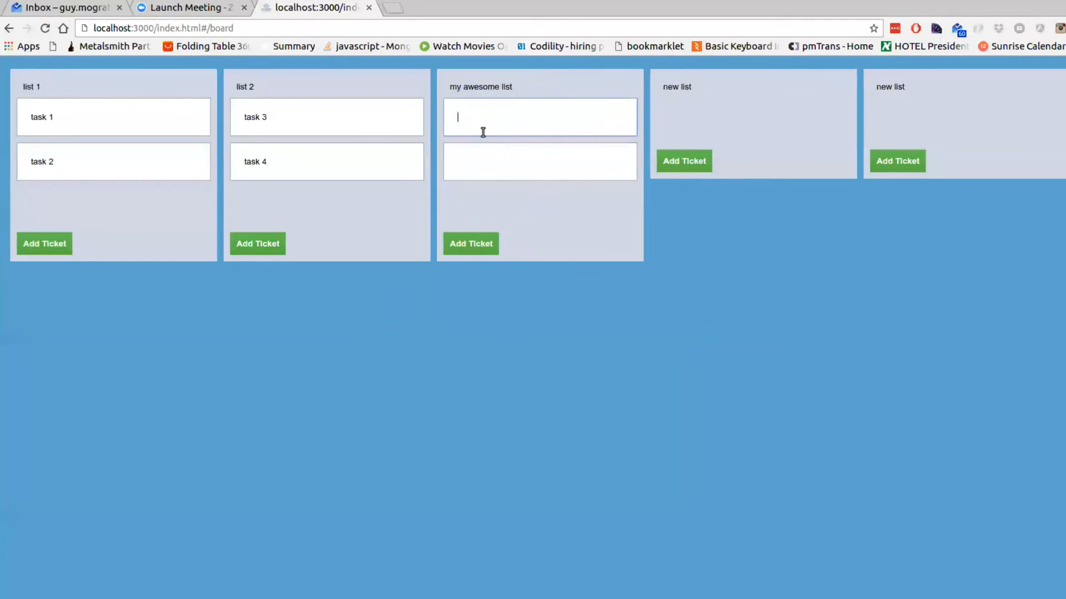
{"action": "type", "text": "record a session"}
{"action": "left_click", "coordinate": [540, 161]}
{"action": "type", "text": "expl"}
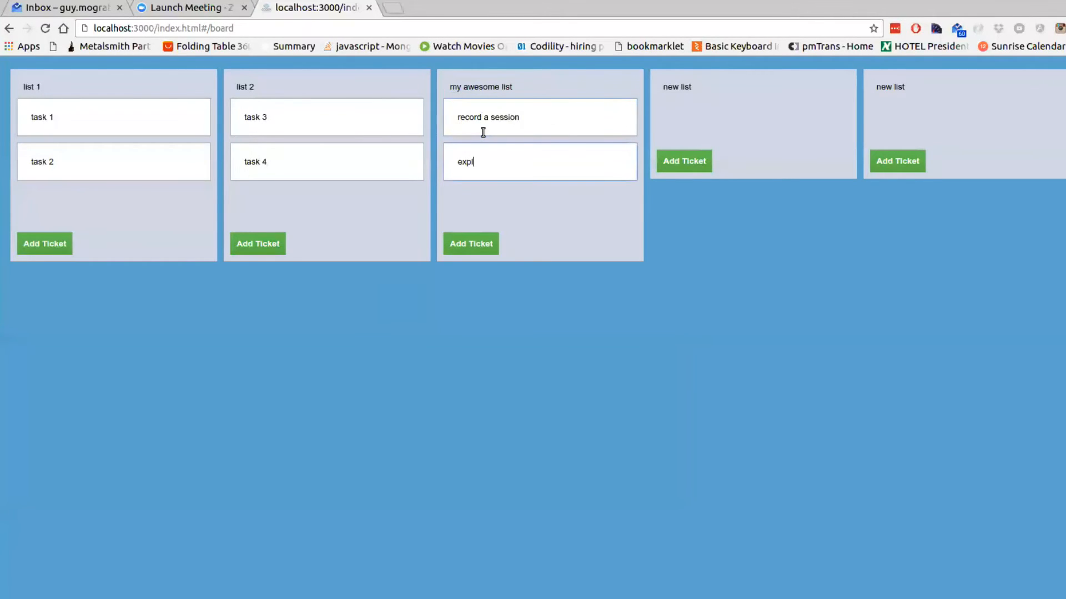
{"action": "type", "text": "ain about the board"}
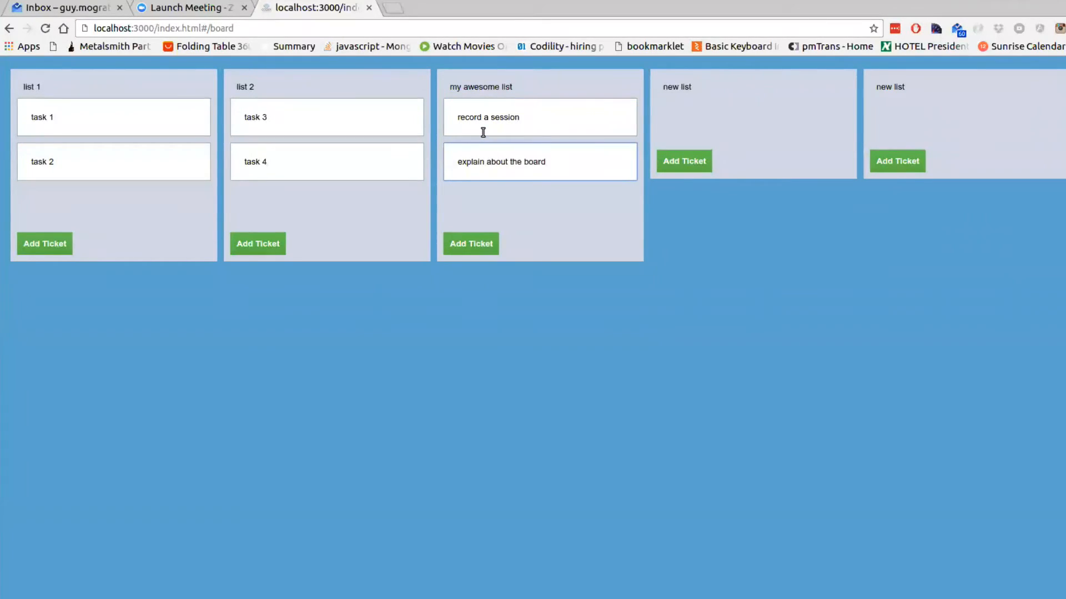
{"action": "mouse_move", "coordinate": [532, 194]}
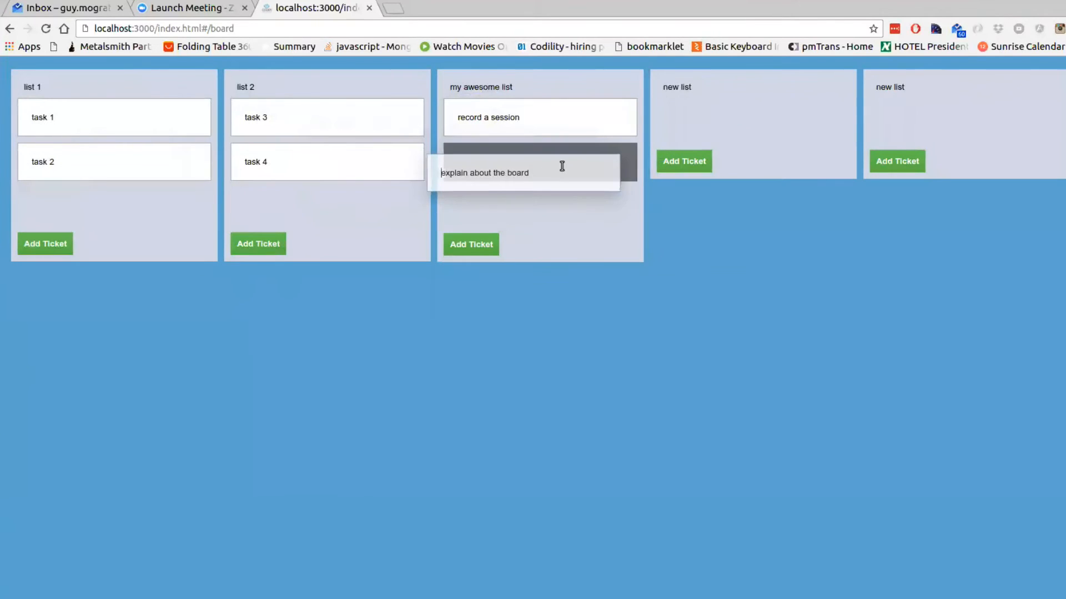
{"action": "key", "text": "Return"}
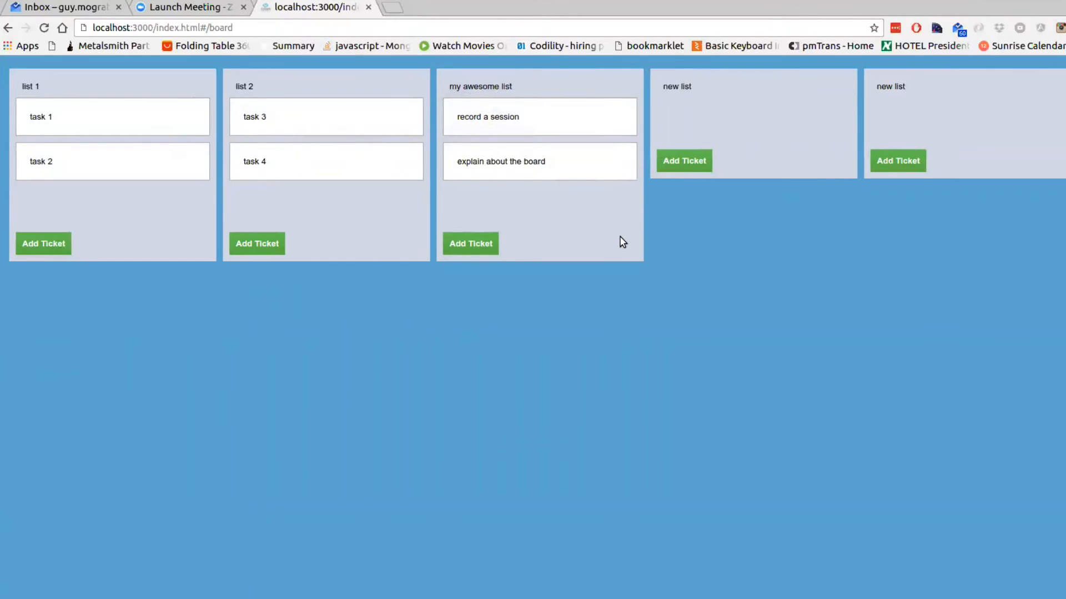
{"action": "mouse_move", "coordinate": [145, 196]}
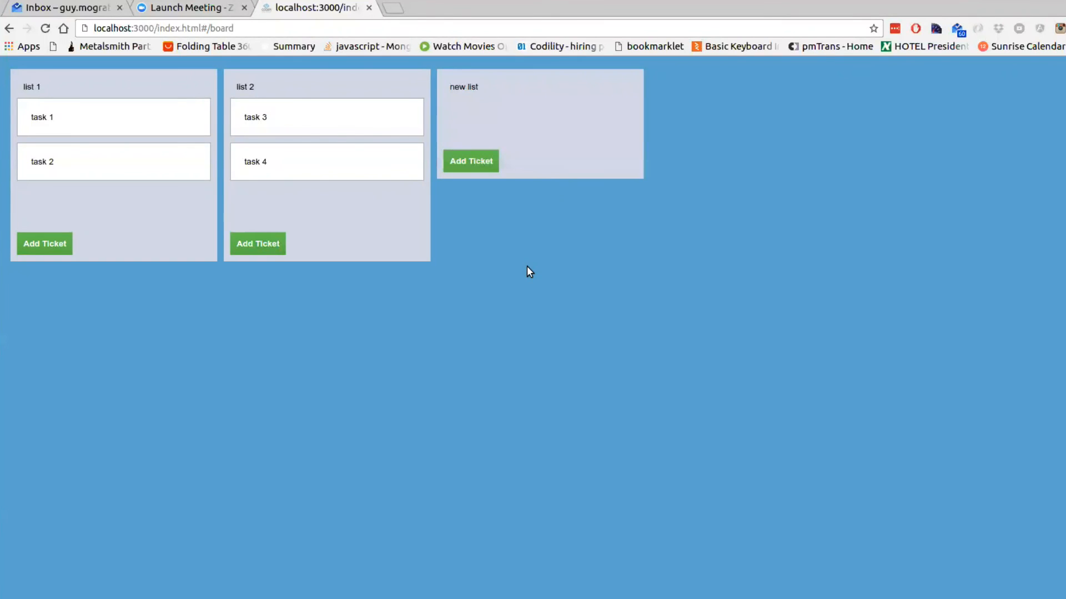
{"action": "mouse_move", "coordinate": [527, 243]}
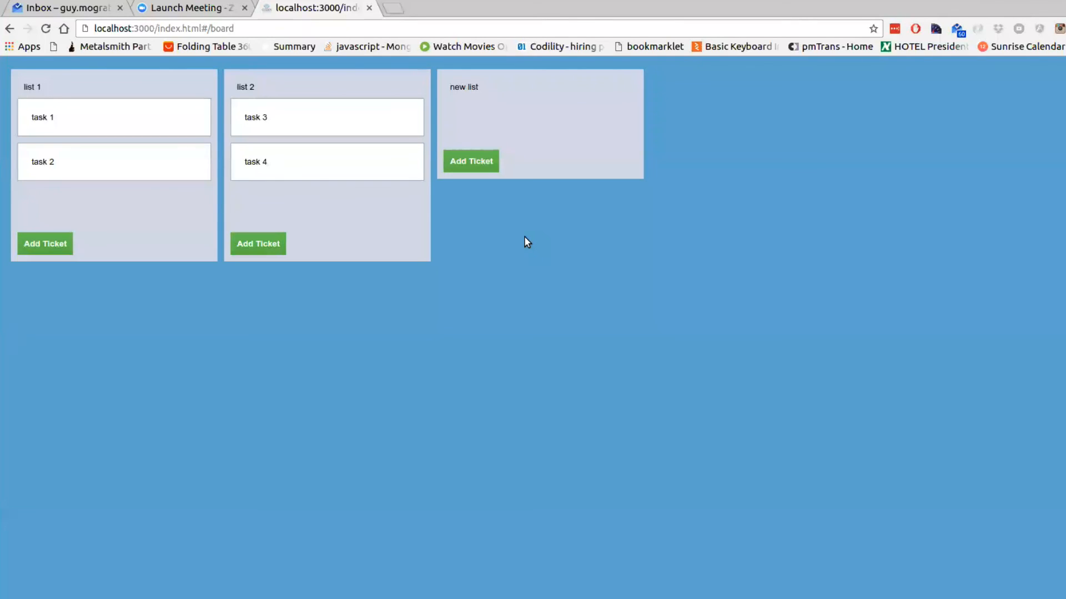
{"action": "mouse_move", "coordinate": [534, 225]}
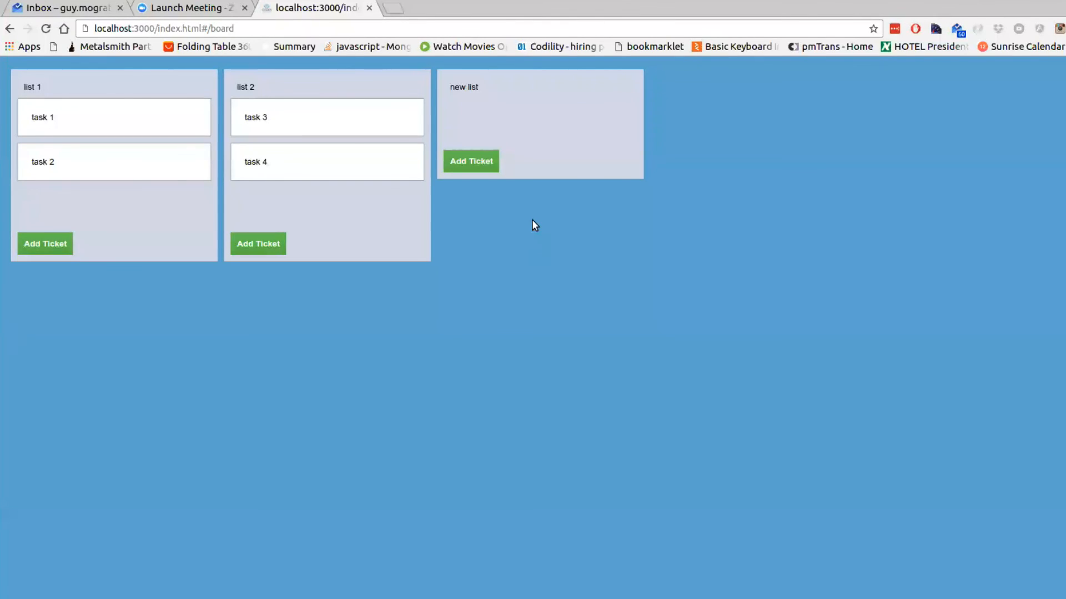